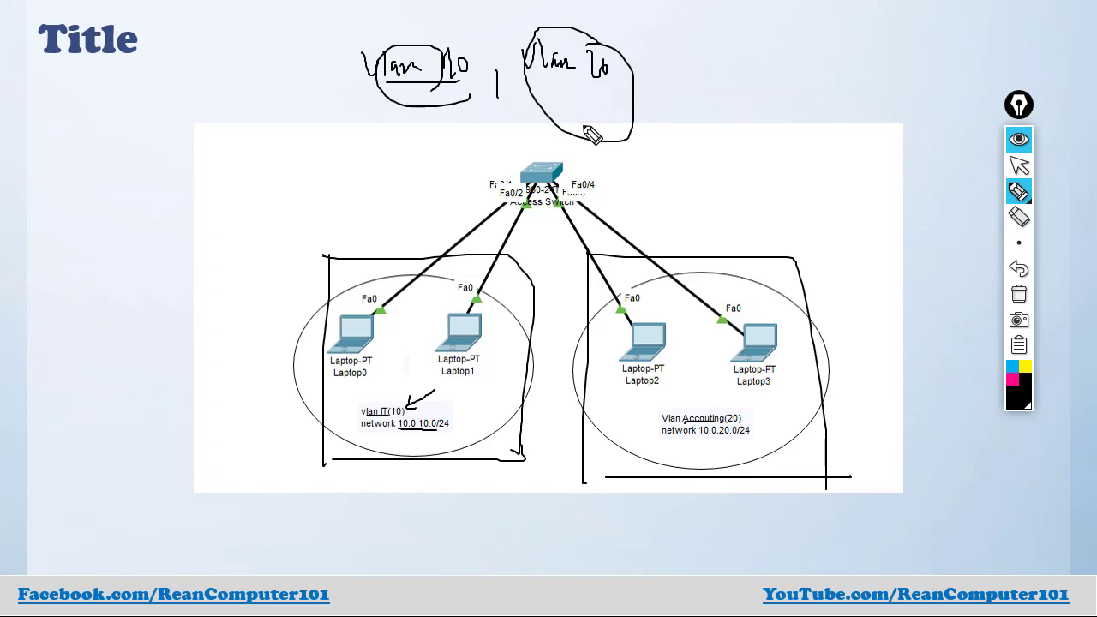
pyautogui.moveTo(555, 248)
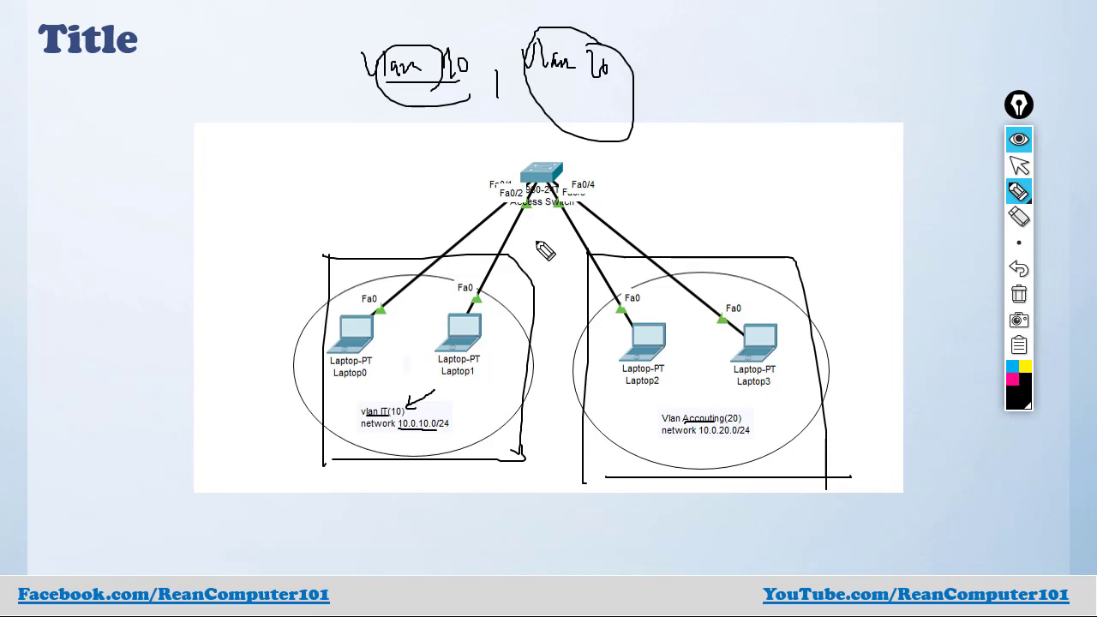
pyautogui.moveTo(579, 253)
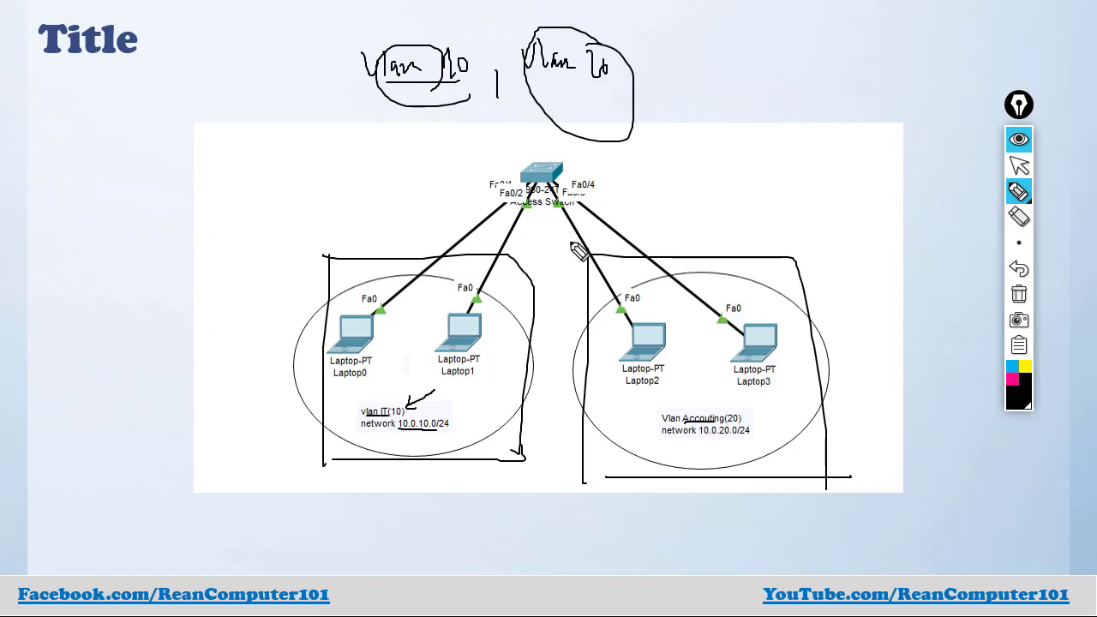
pyautogui.moveTo(541, 266)
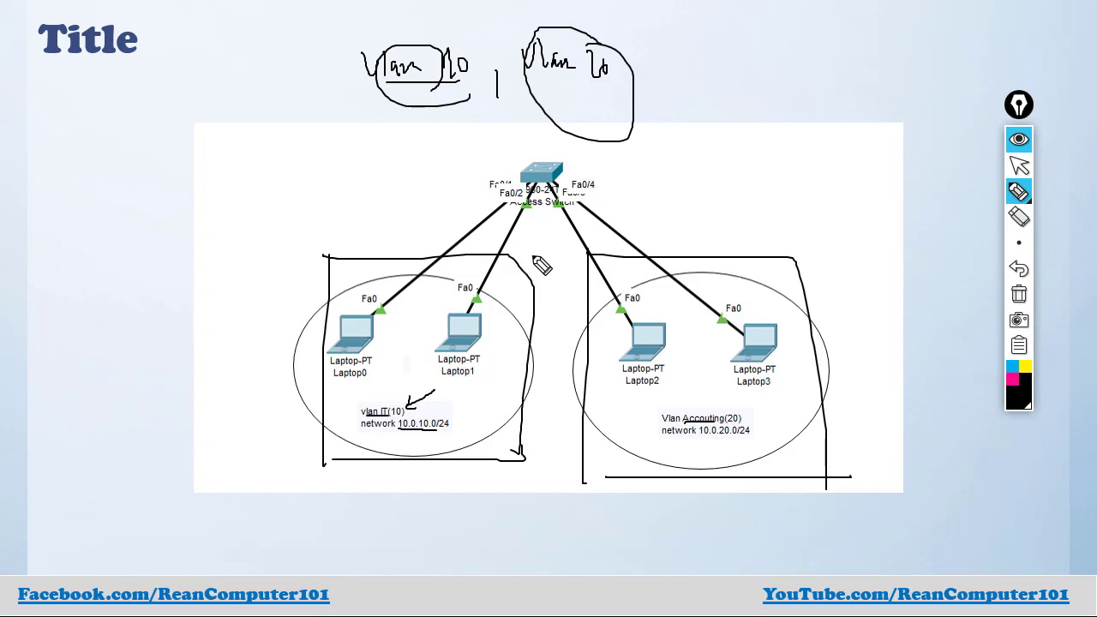
pyautogui.moveTo(936, 180)
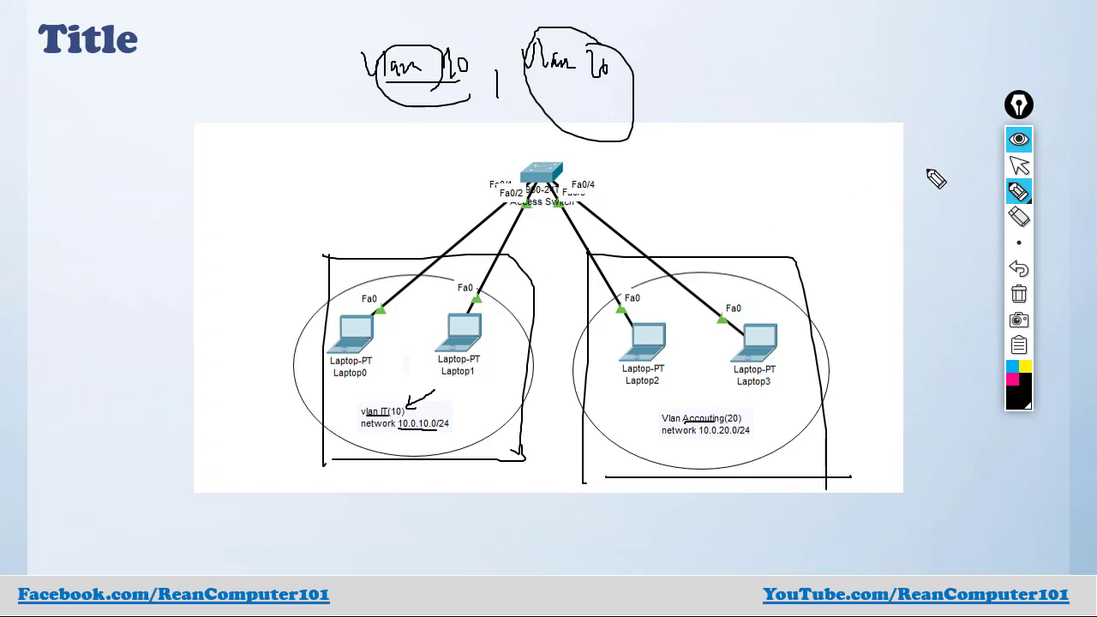
# Circle the Laptop0–Laptop3 labels on the slideshow diagram with the ink pen
pyautogui.click(1018, 192)
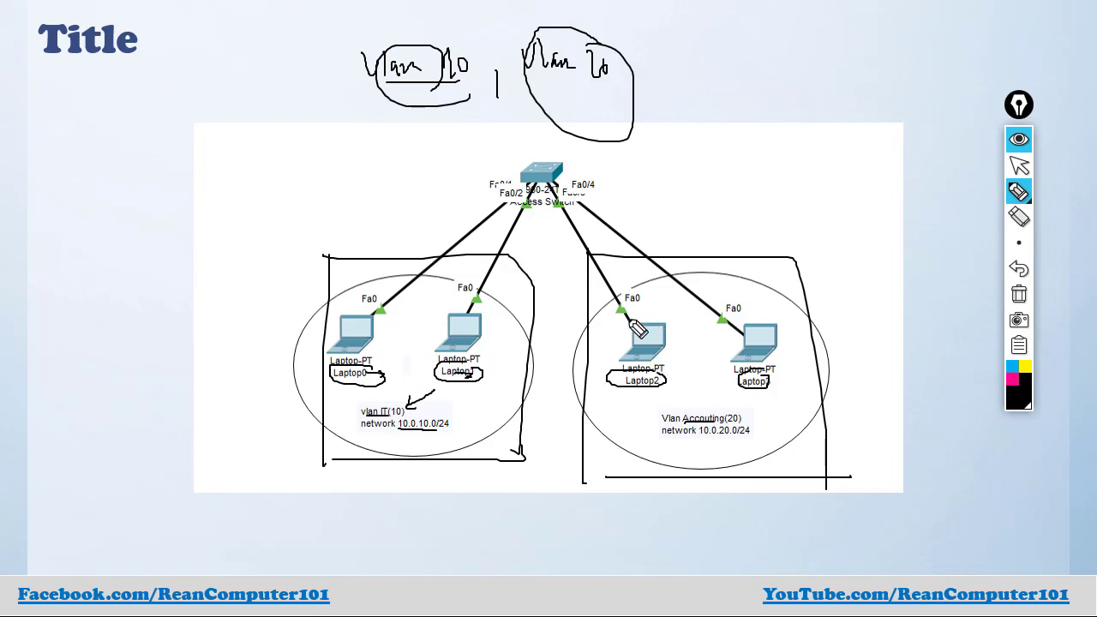
# Ink a loop around Laptop2 and Laptop3, then sketch two extra devices wired to the switch
pyautogui.moveTo(638, 325); pyautogui.dragTo(703, 386)
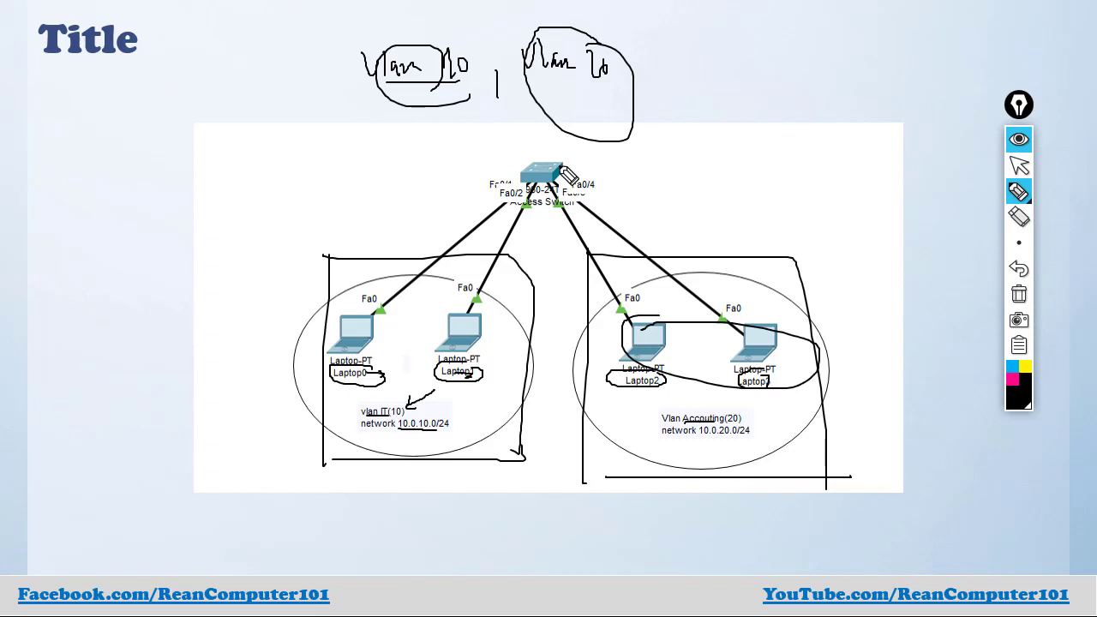
pyautogui.moveTo(562, 175); pyautogui.dragTo(746, 134)
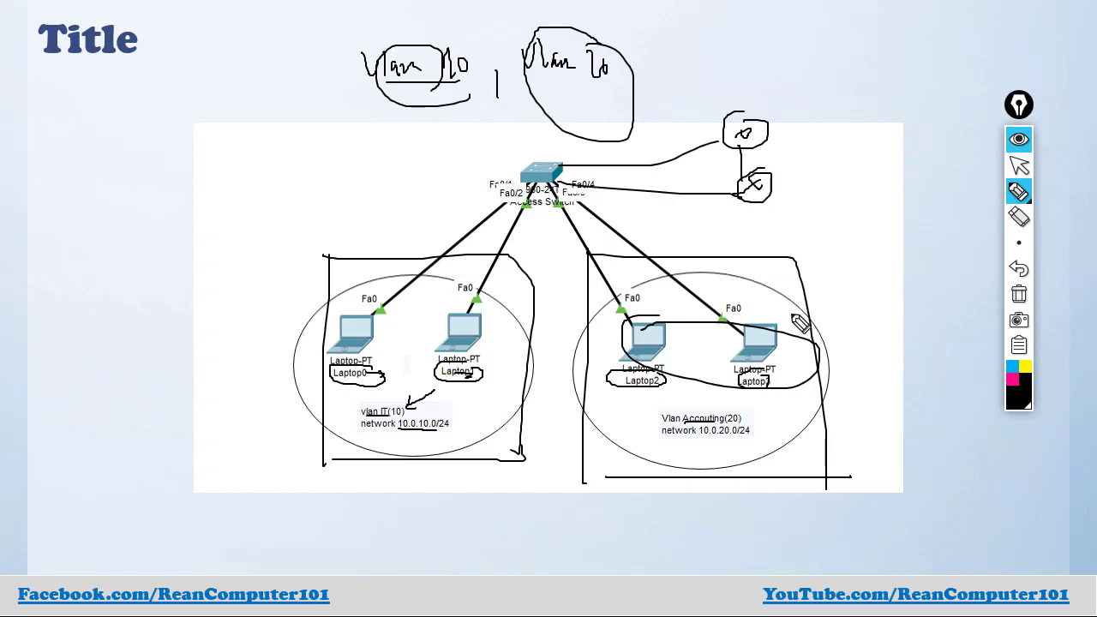
pyautogui.moveTo(998, 180)
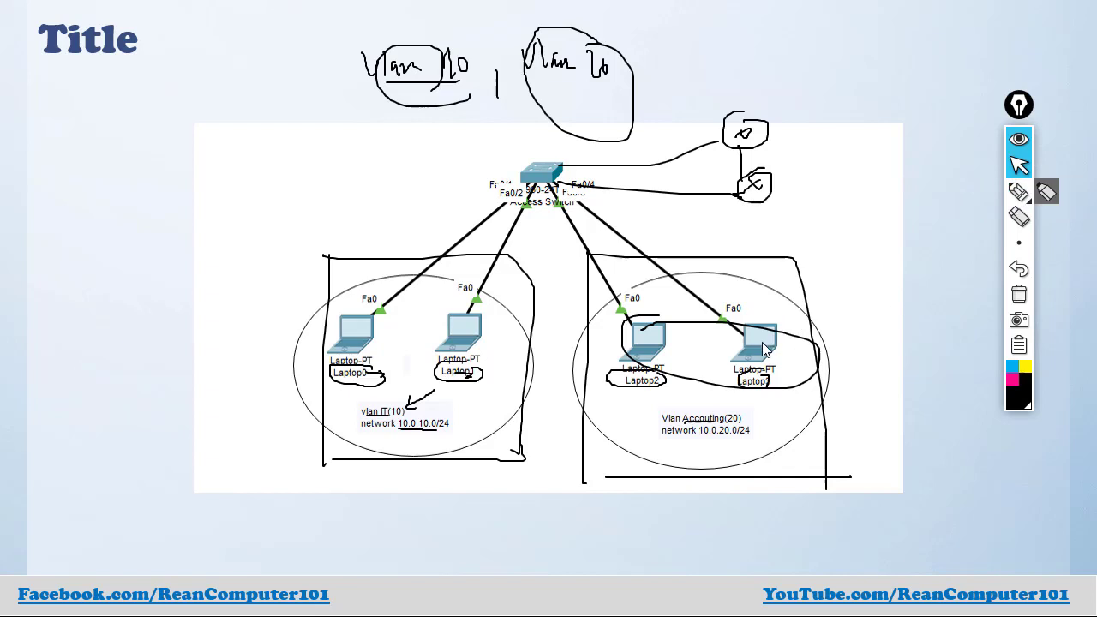
pyautogui.moveTo(814, 334)
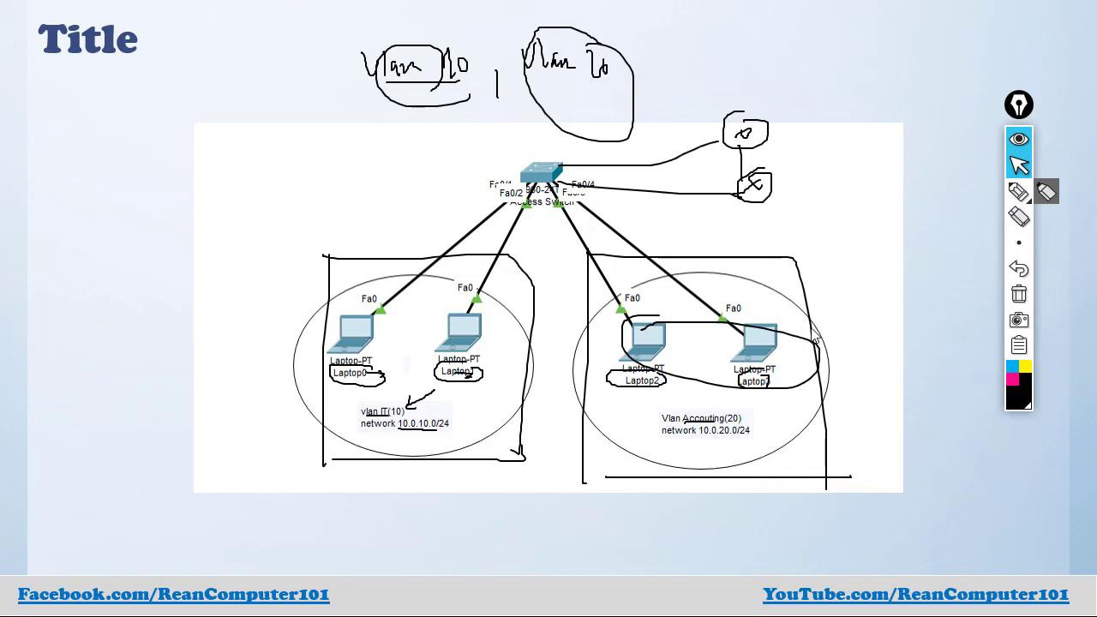
pyautogui.moveTo(875, 320)
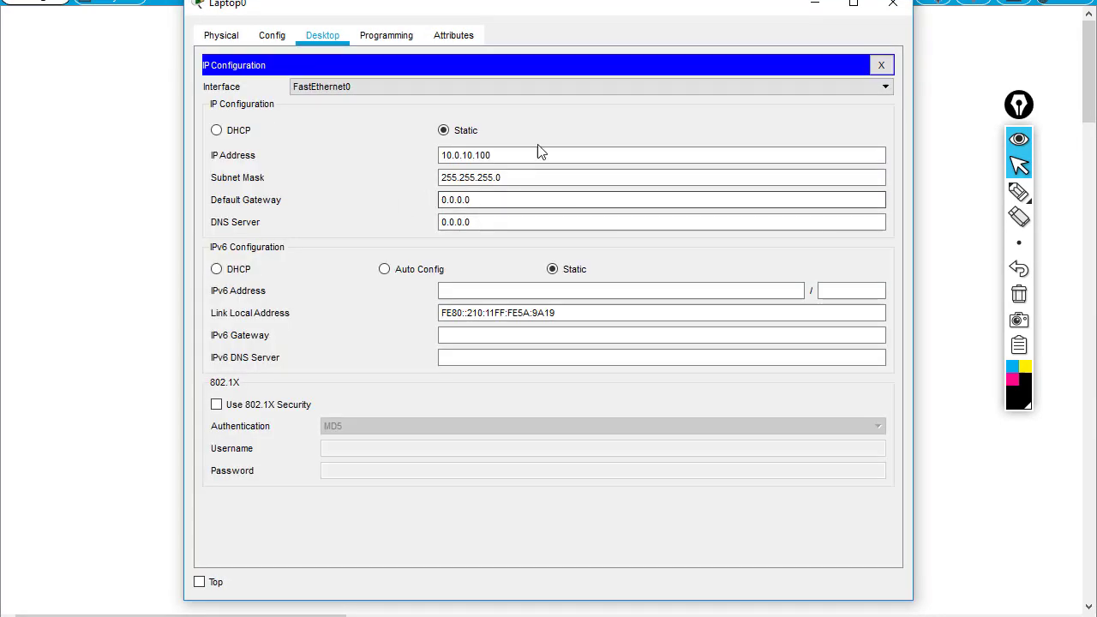
pyautogui.click(881, 65)
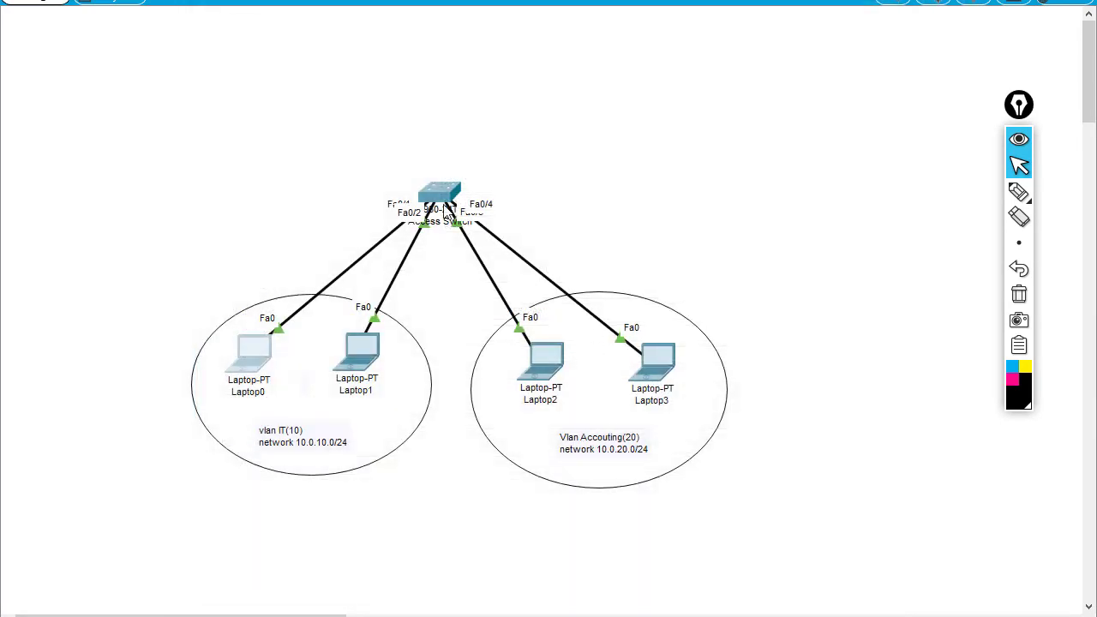
pyautogui.moveTo(548, 198)
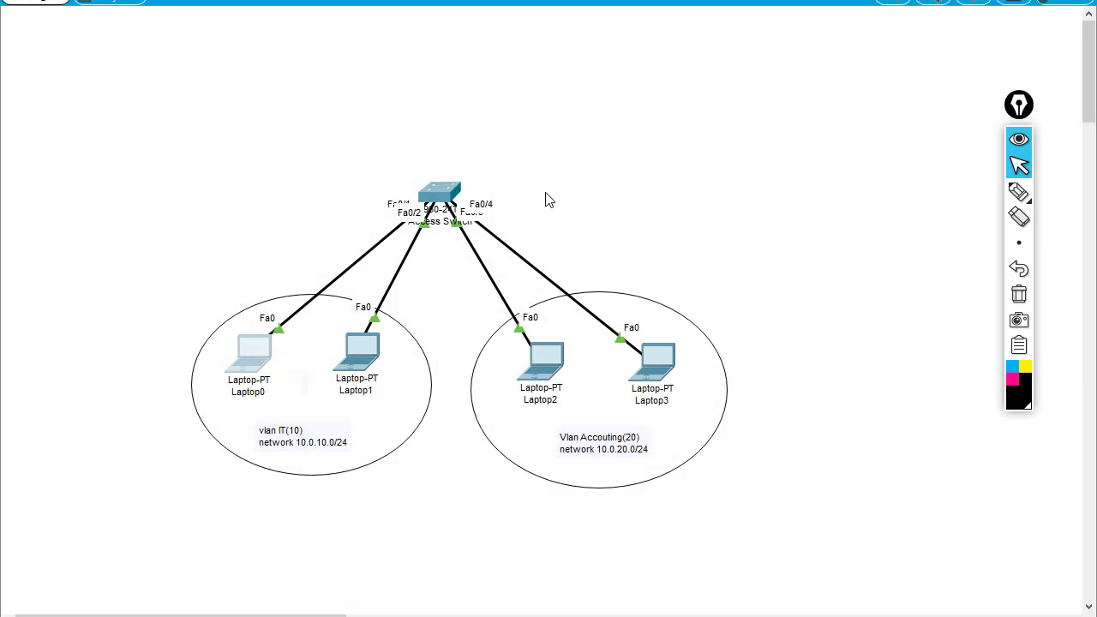
pyautogui.moveTo(644, 426)
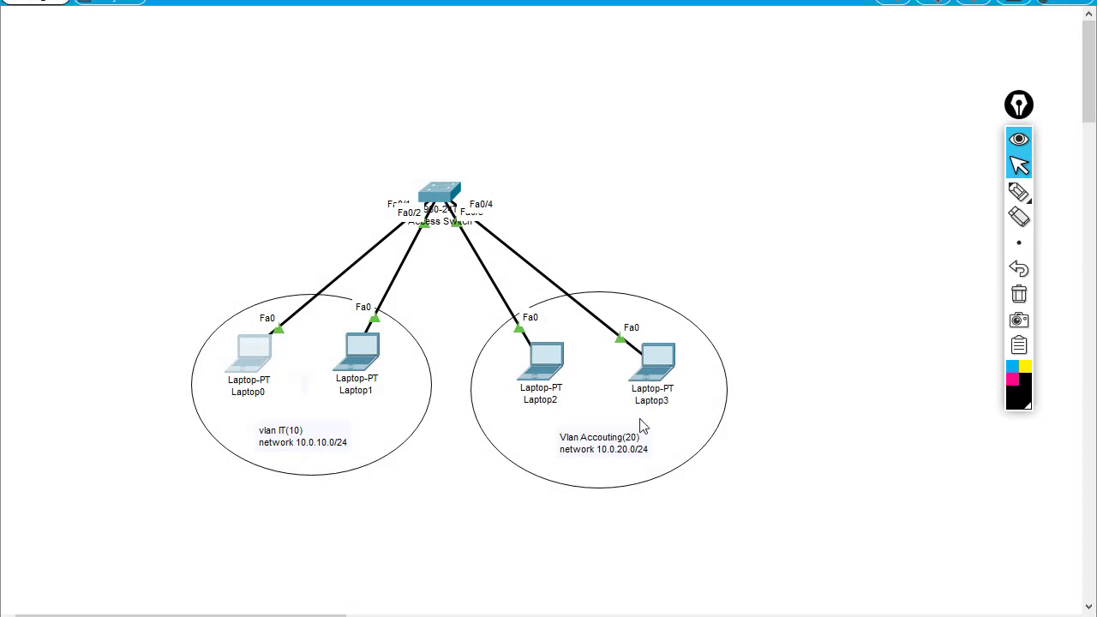
pyautogui.click(439, 190)
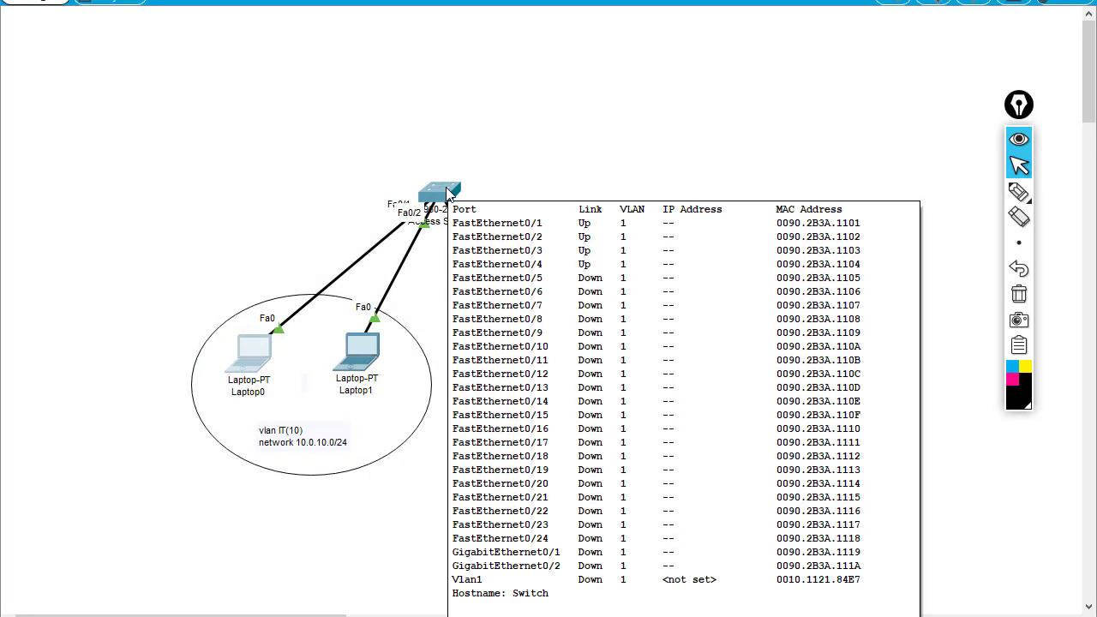
pyautogui.doubleClick(438, 189)
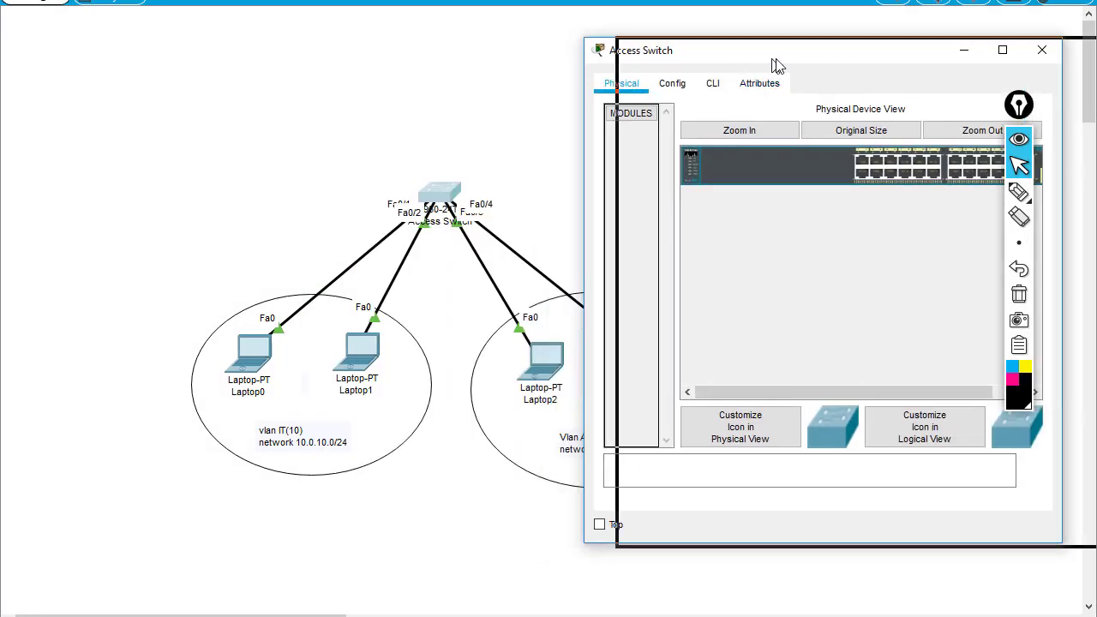
# From the switch CLI in config mode, define VLAN 10 named IT and VLAN 20 named Accouting
pyautogui.click(712, 83)
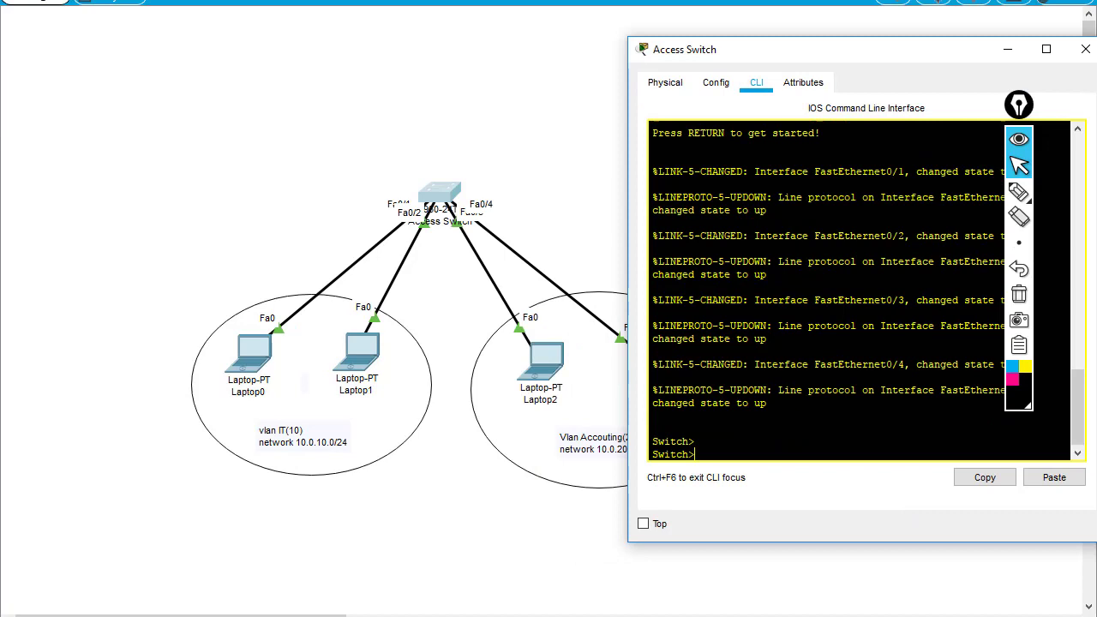
pyautogui.write('en')
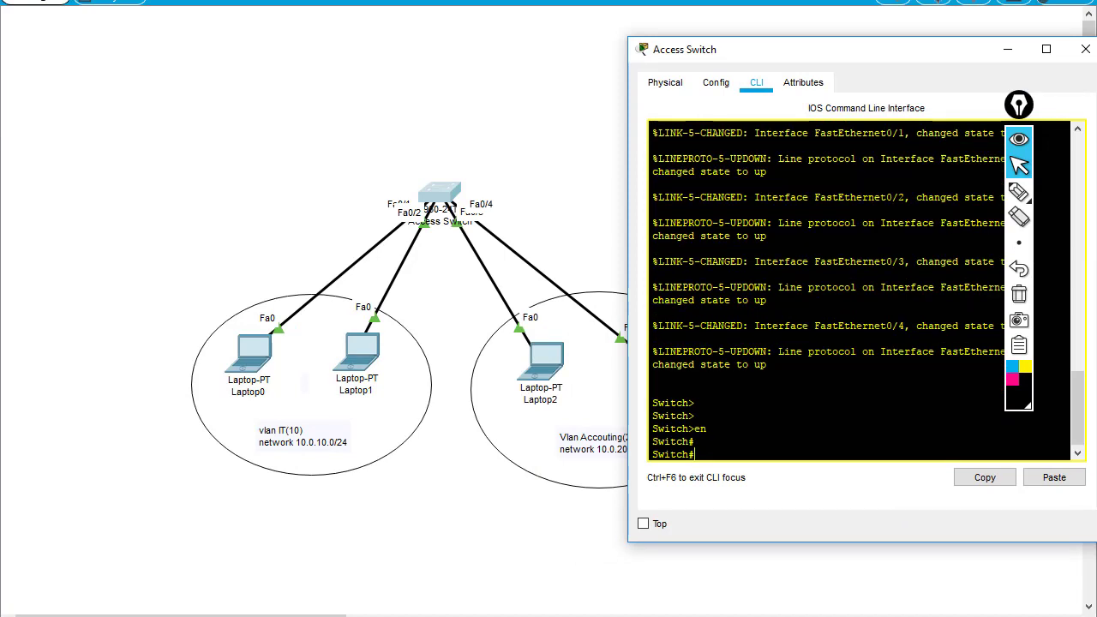
pyautogui.write('conf t')
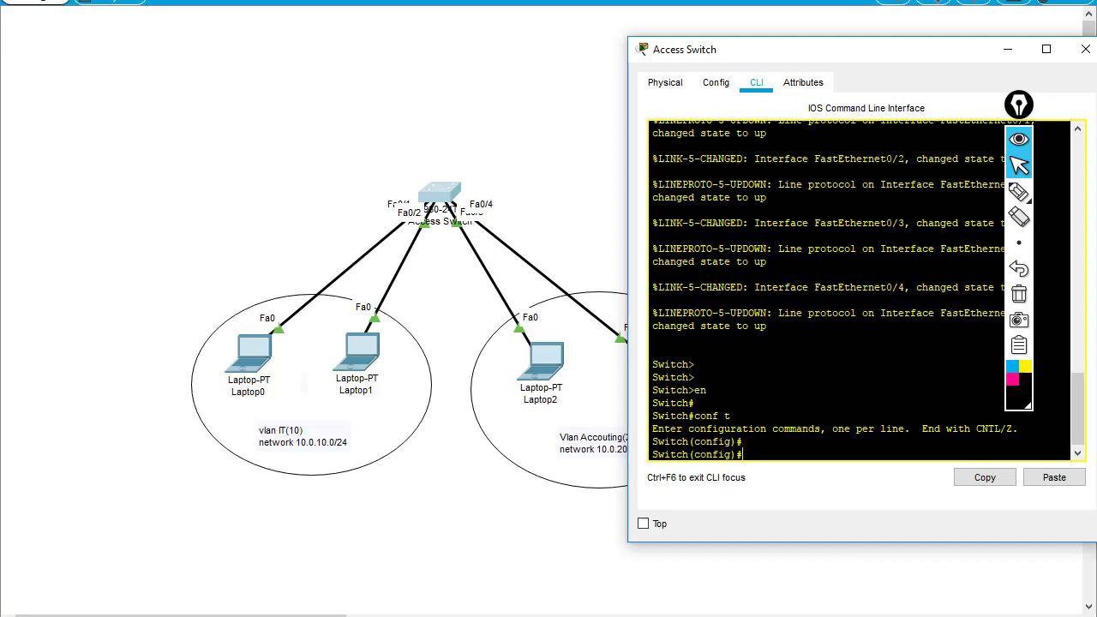
pyautogui.write('vlan l')
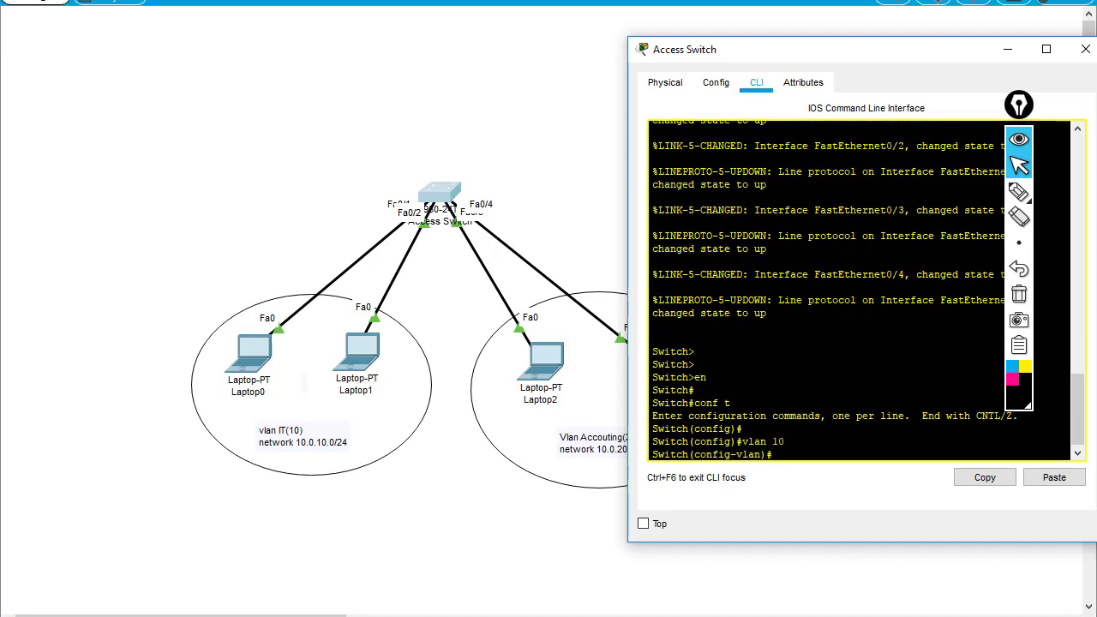
pyautogui.write('name IT')
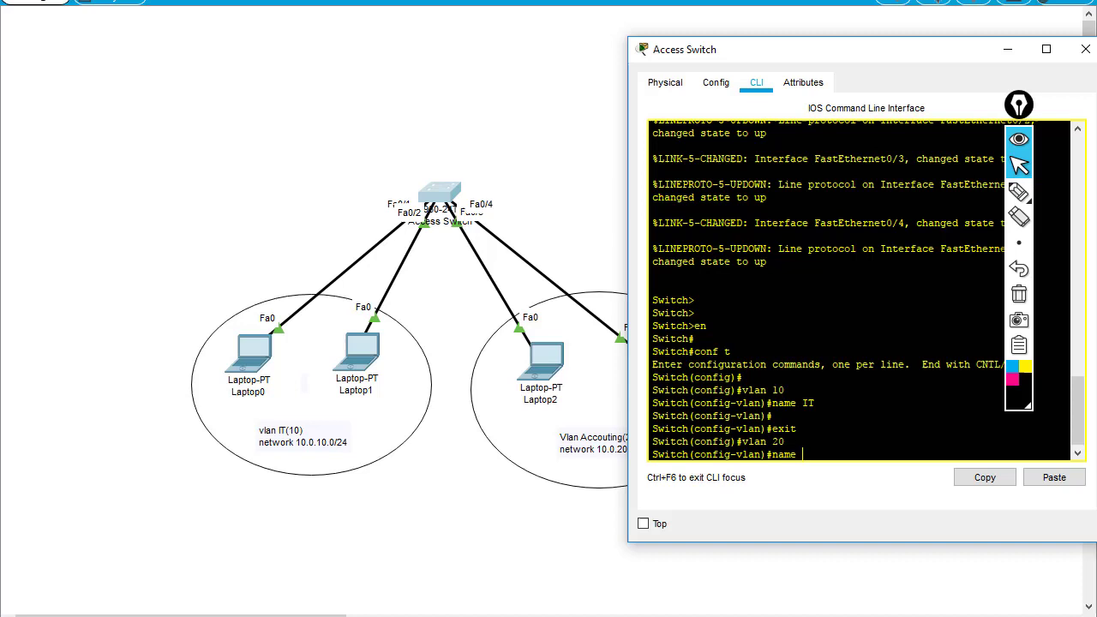
pyautogui.write('Accouint')
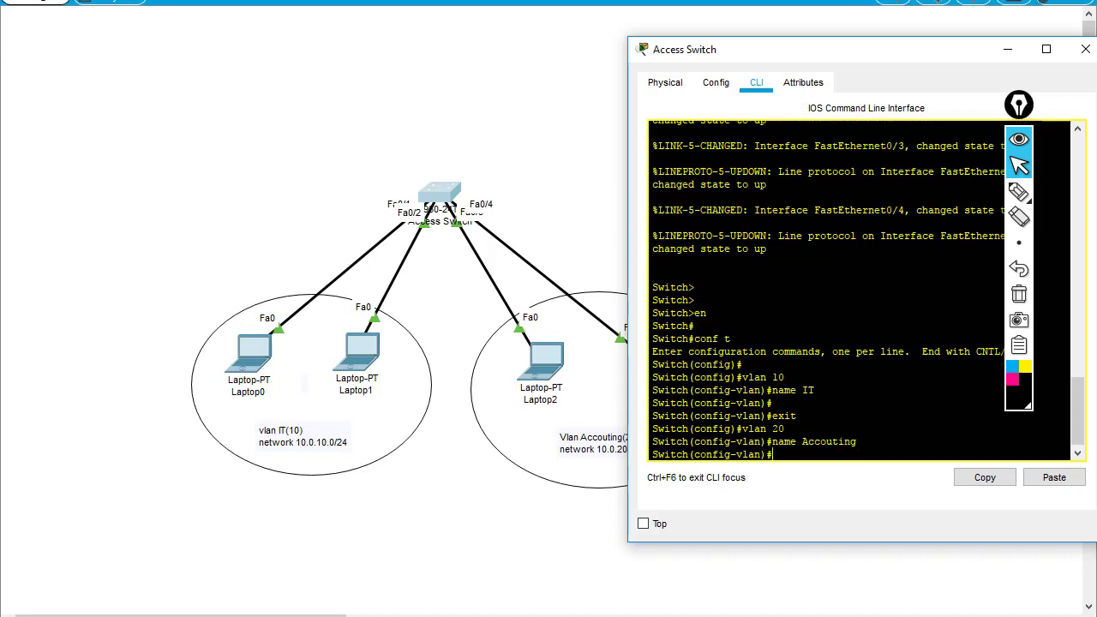
pyautogui.write('exit')
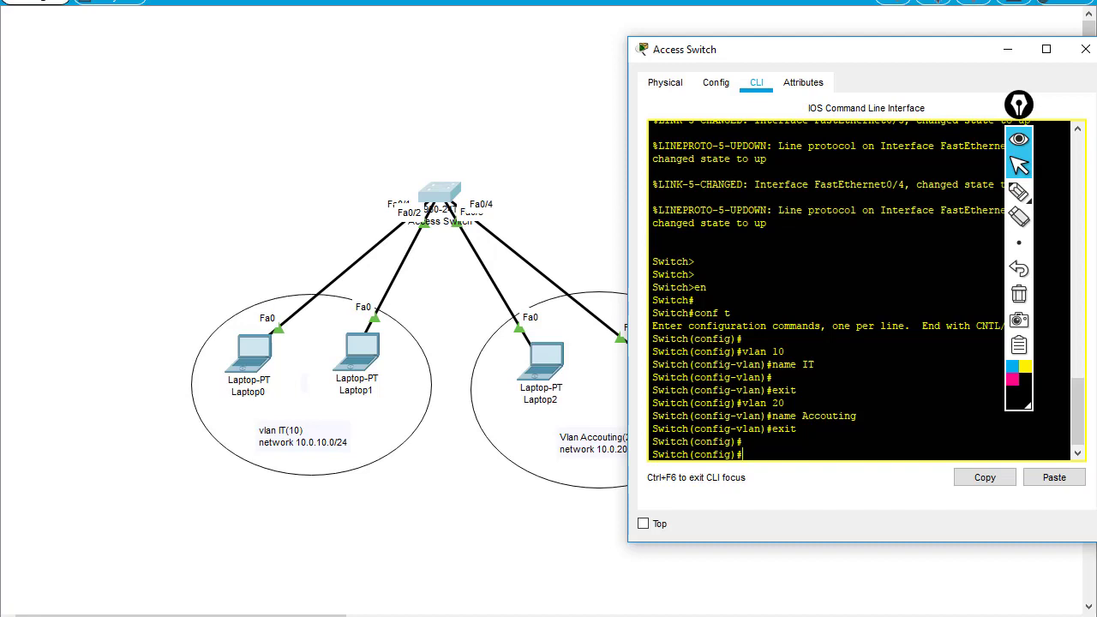
pyautogui.moveTo(487, 322)
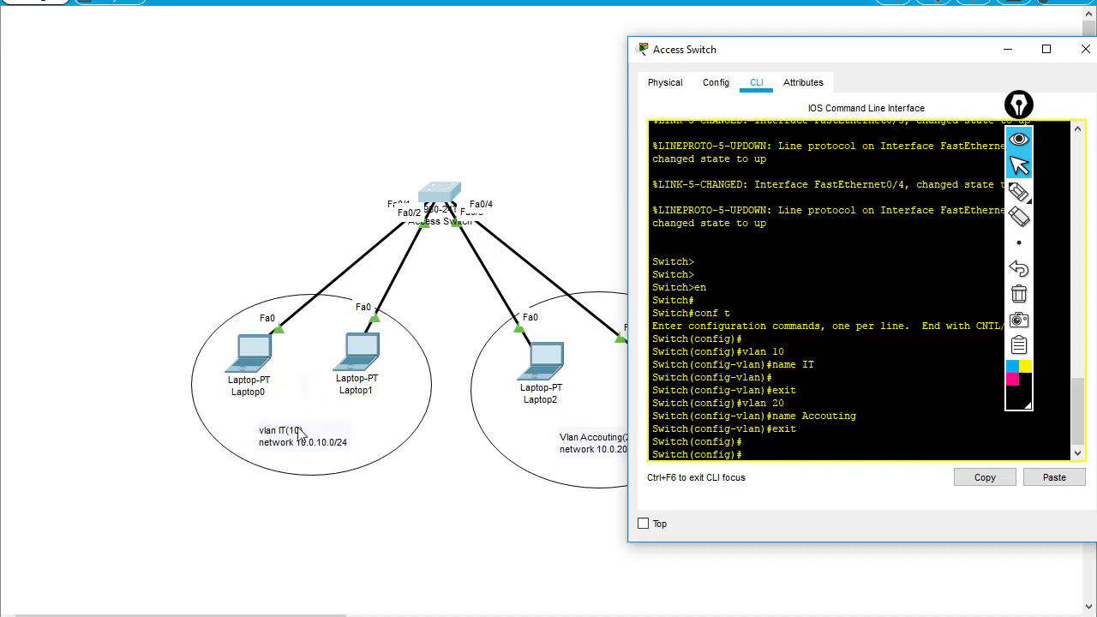
pyautogui.moveTo(336, 427)
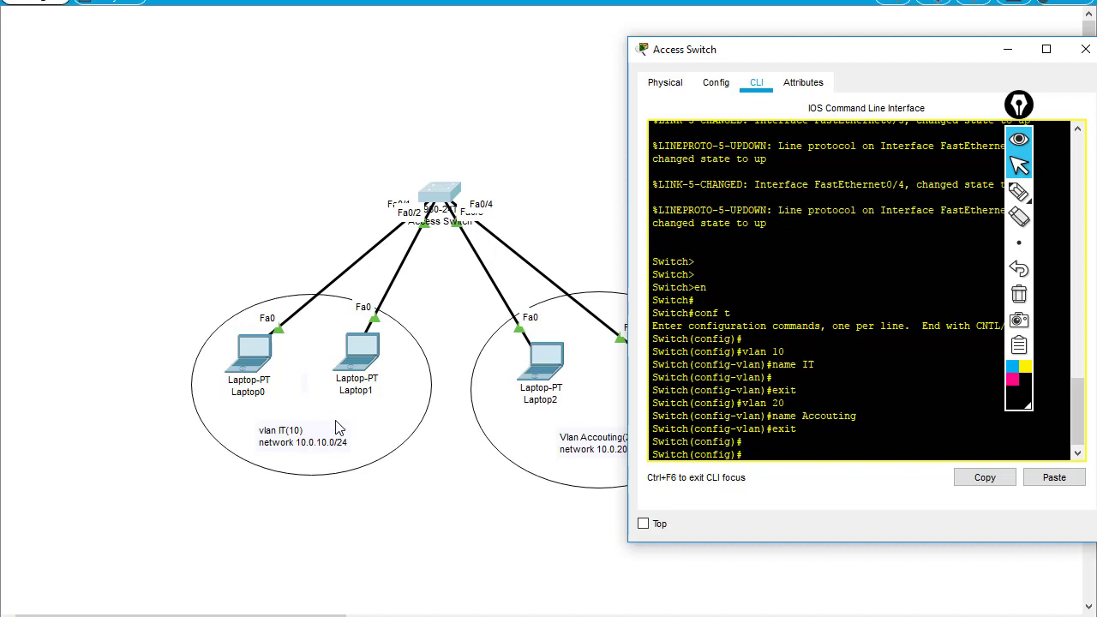
pyautogui.moveTo(397, 239)
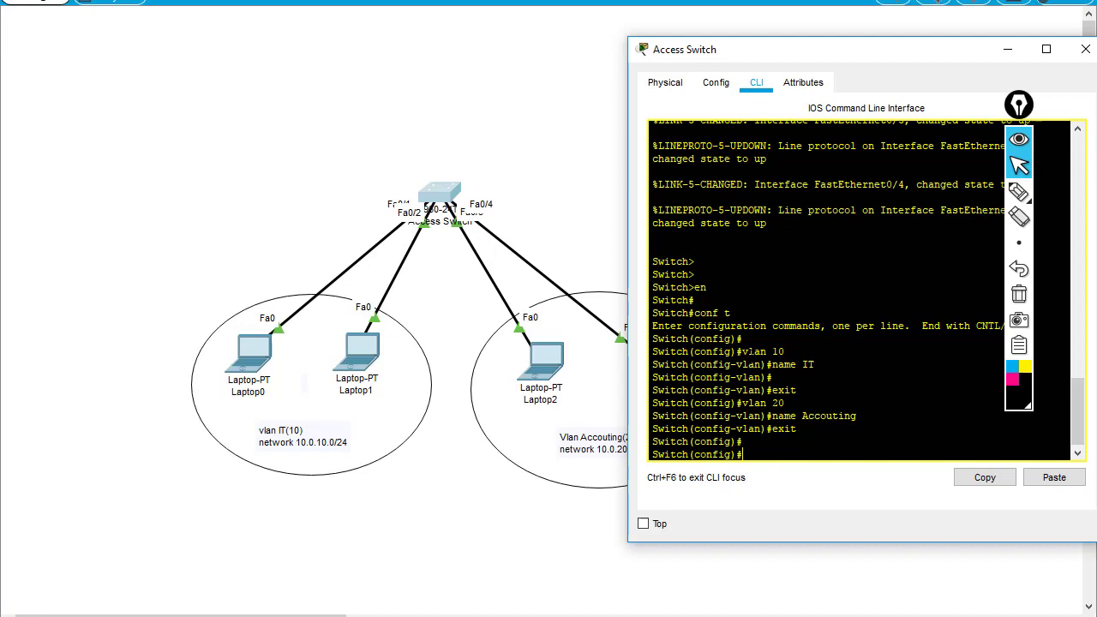
# Set int range f0/1-2 as access ports in VLAN 10 and f0/3-4 as access ports in VLAN 20
pyautogui.write('int range')
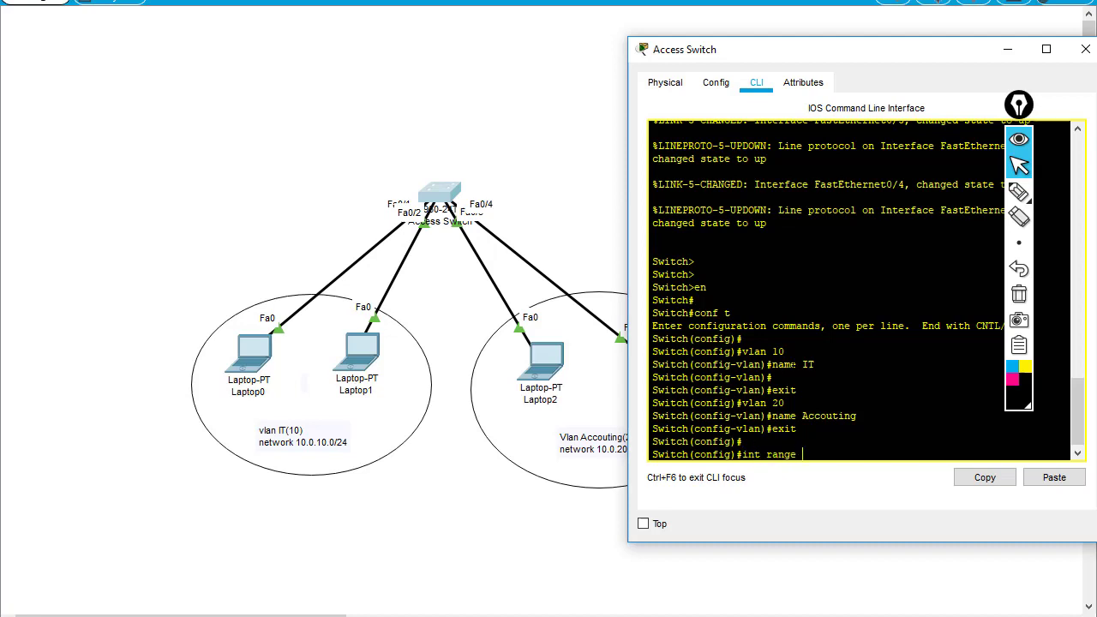
pyautogui.write('f0/1-2')
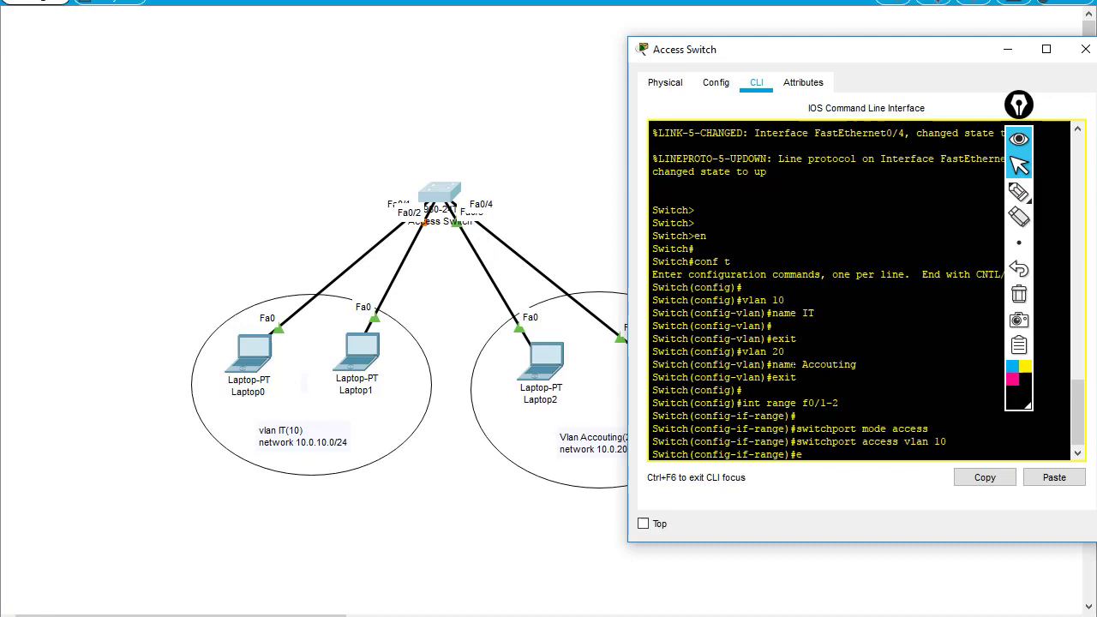
pyautogui.press('enter')
pyautogui.write('int')
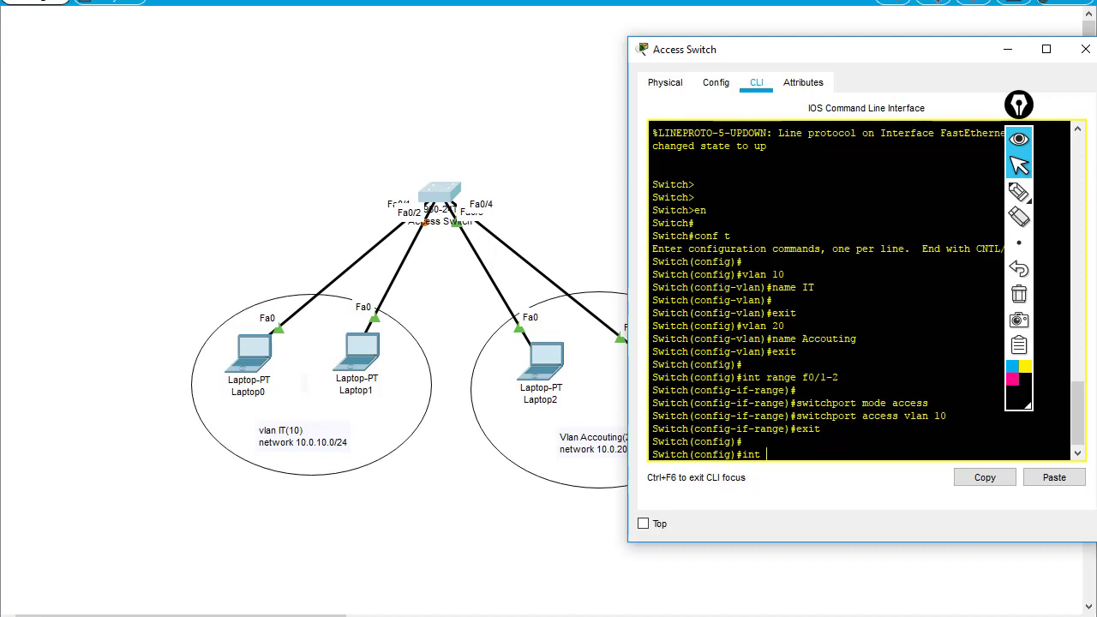
pyautogui.write('range f0/3-4')
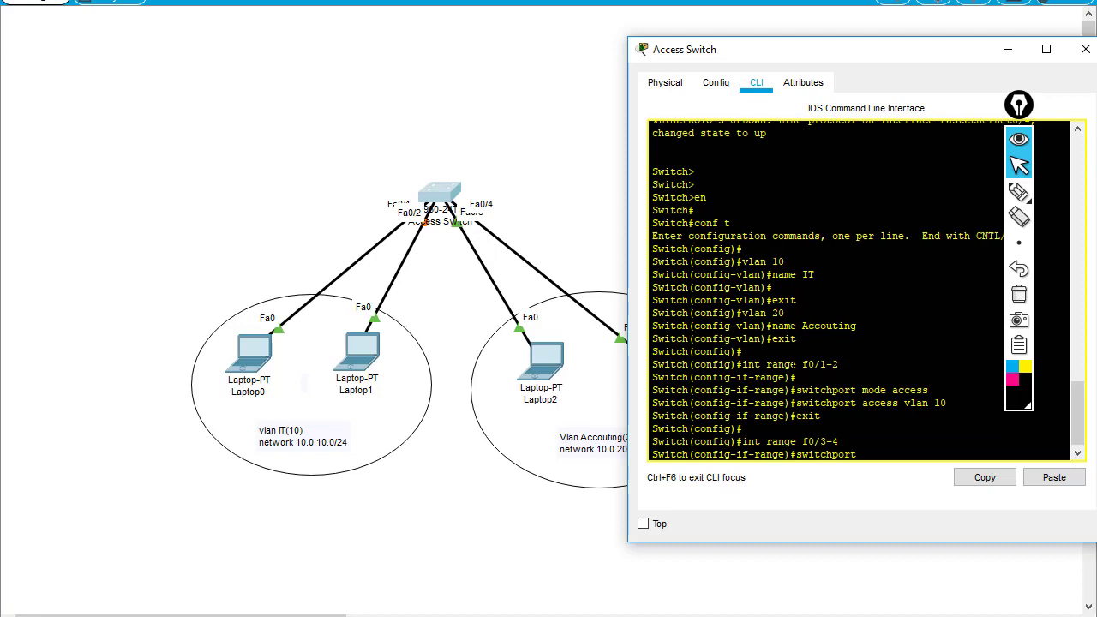
pyautogui.write('switchport mode access')
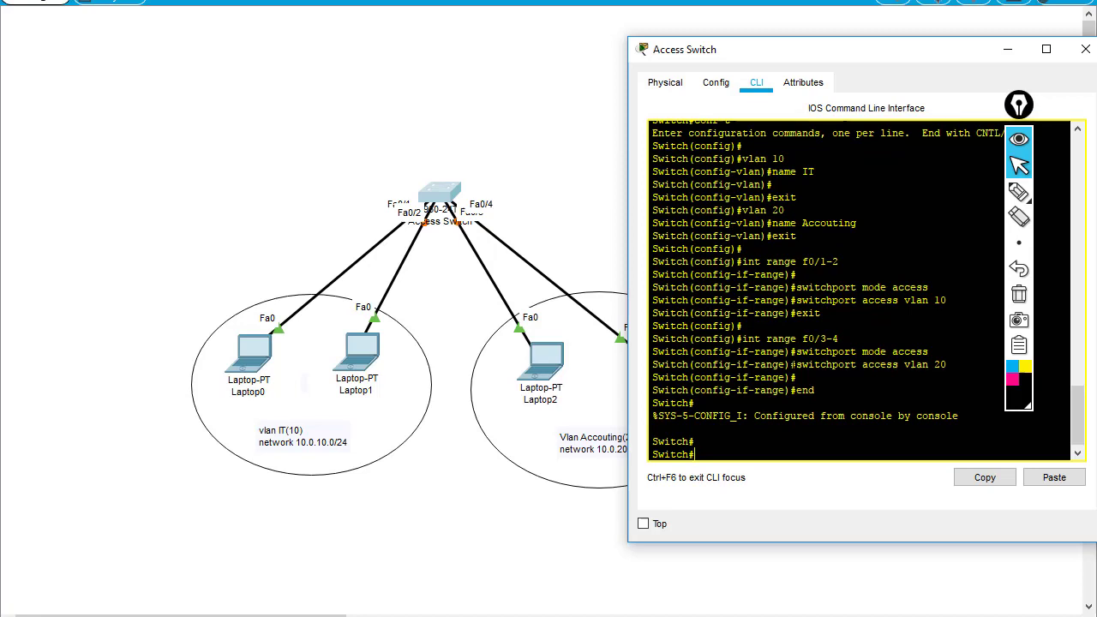
# Run sh vlan b and highlight the Accouting VLAN showing Fa0/3–4 alongside IT on Fa0/1–2
pyautogui.write('sh vlan brief')
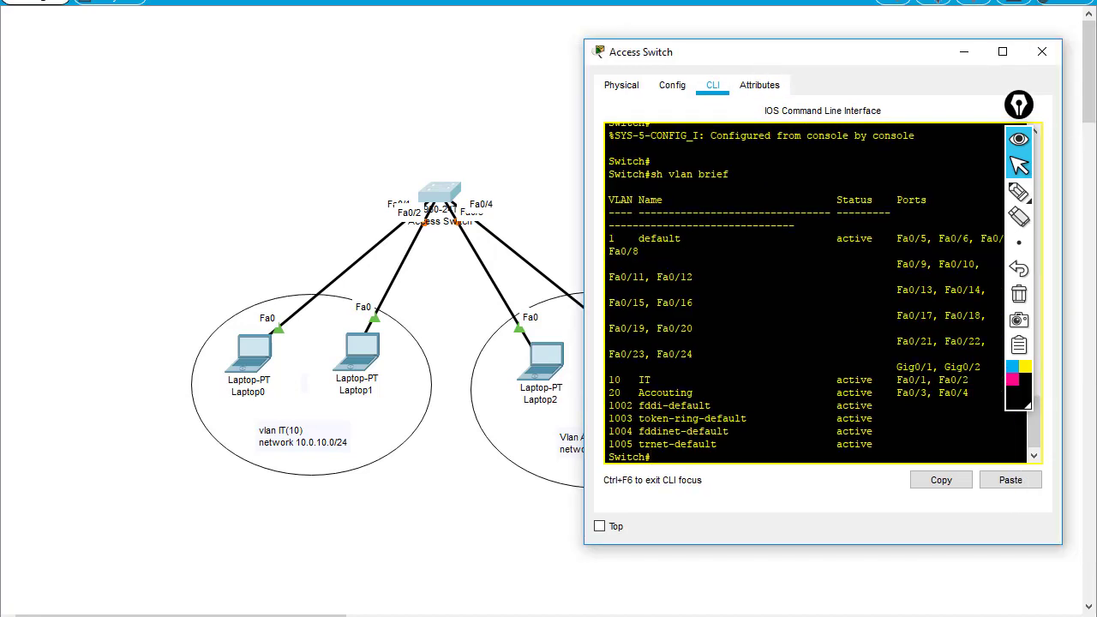
pyautogui.doubleClick(645, 380)
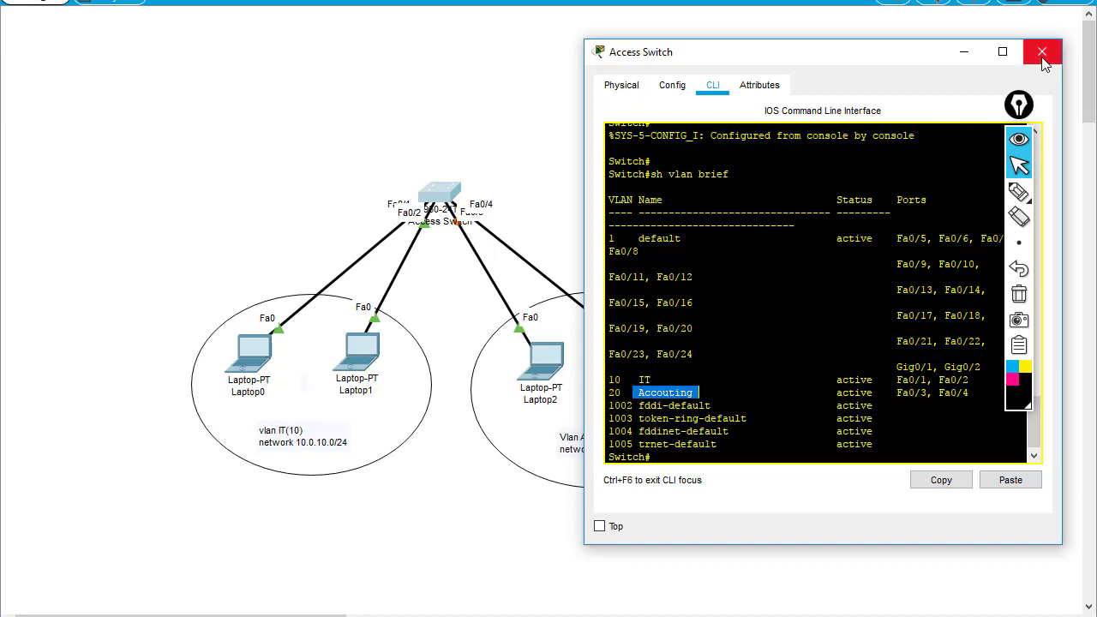
# Close the switch window and ping 10.0.10.200 from Laptop0's command prompt, getting four replies
pyautogui.click(1042, 51)
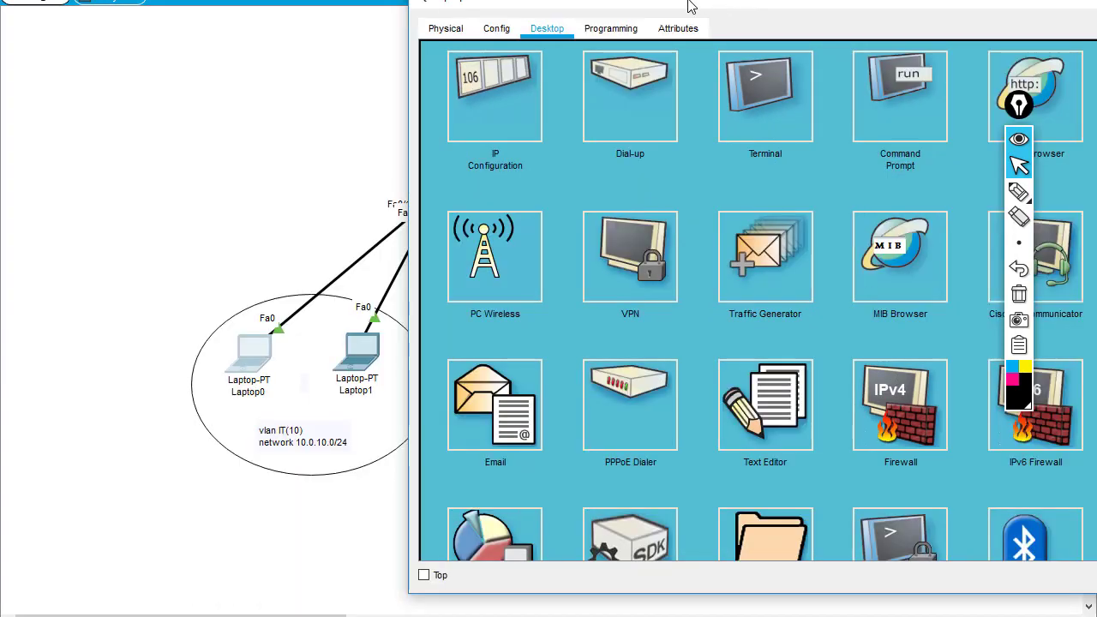
pyautogui.click(900, 96)
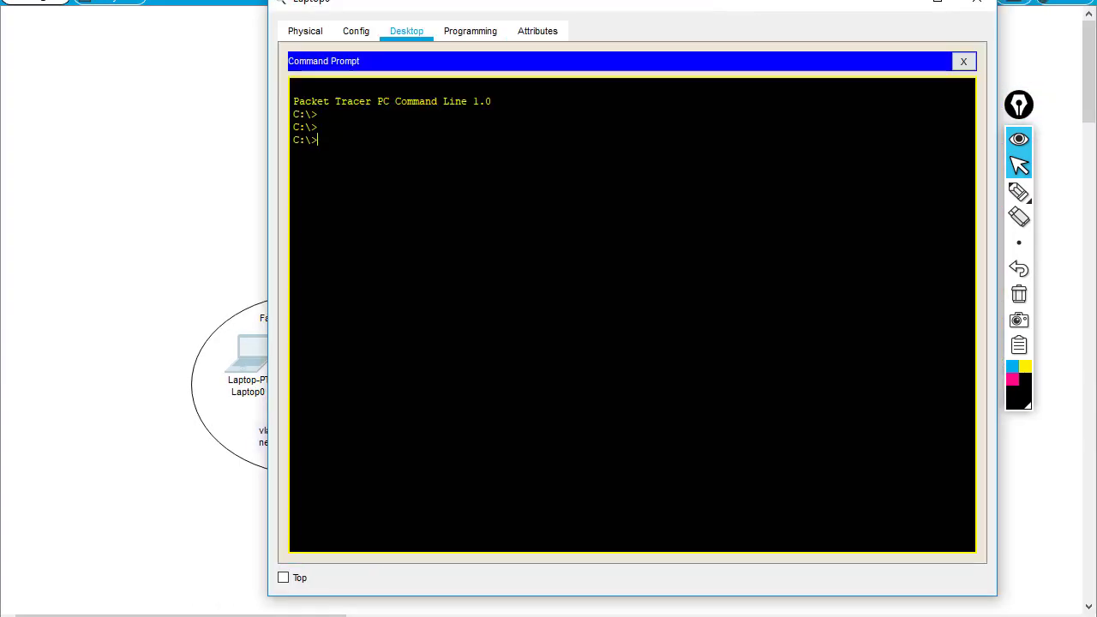
pyautogui.write('ping')
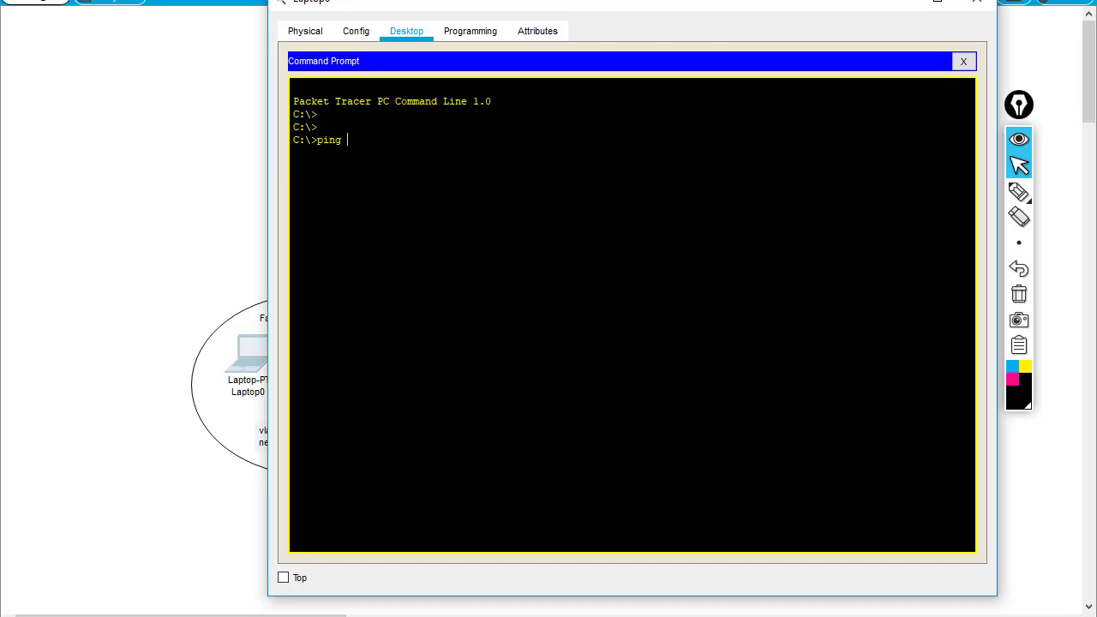
pyautogui.write('10.')
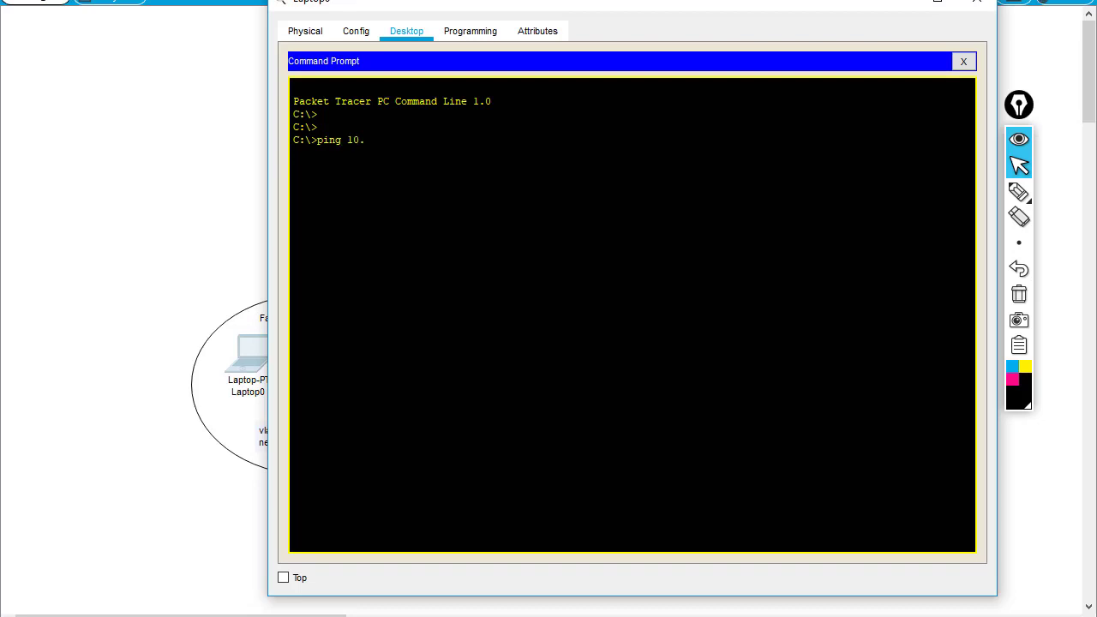
pyautogui.write('0.10.200')
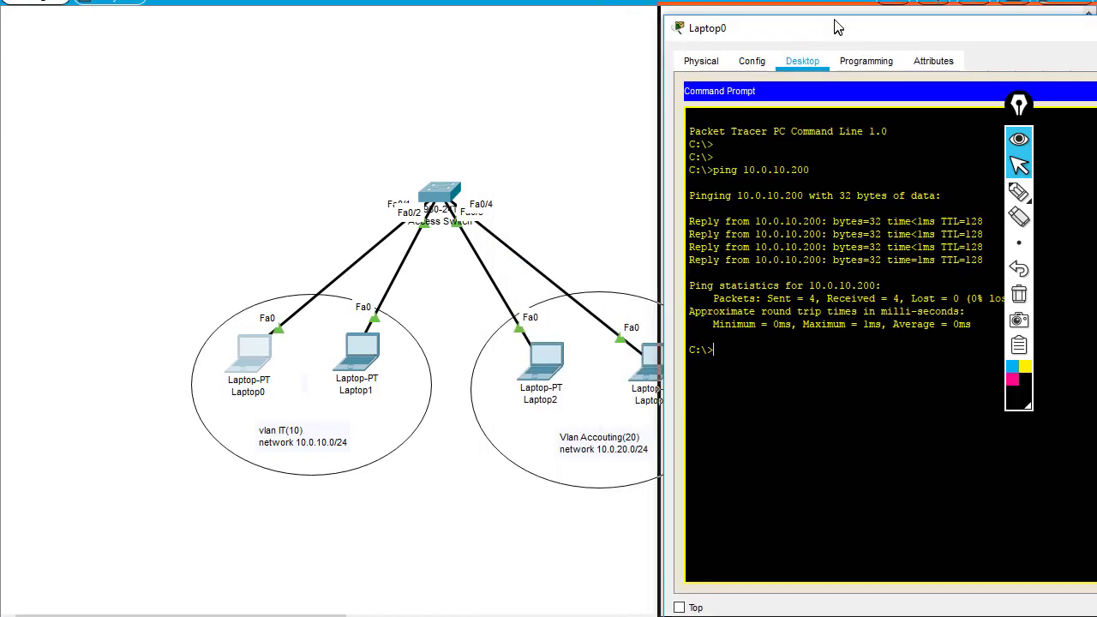
# Ping 10.0.20.100 from Laptop0, watch the requests time out, then abort with Ctrl+C
pyautogui.write('ping 10')
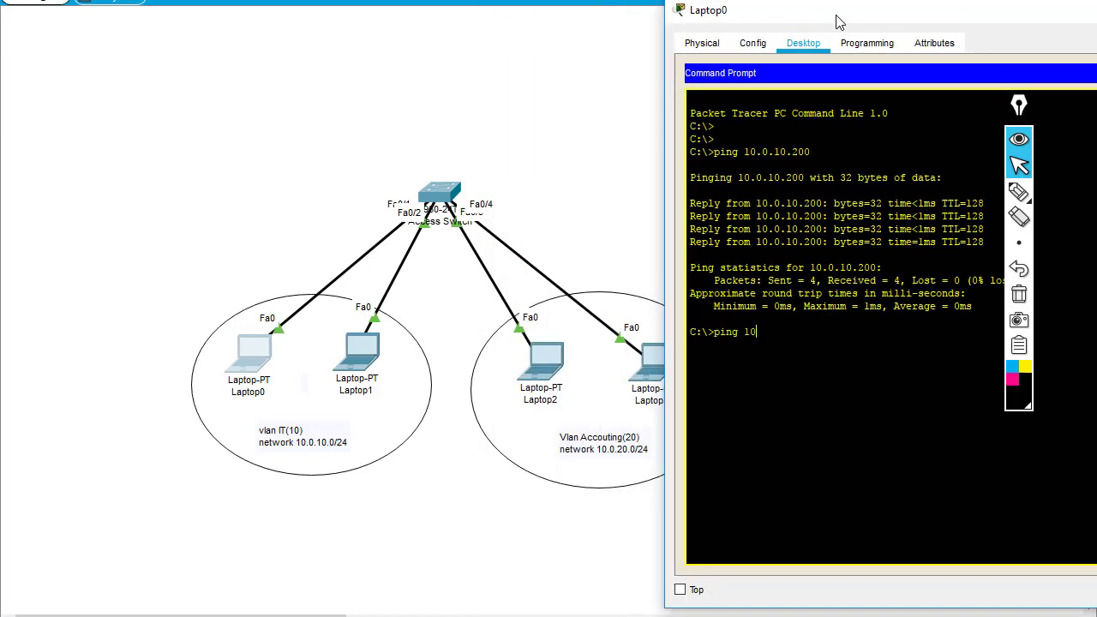
pyautogui.write('.0.20.100')
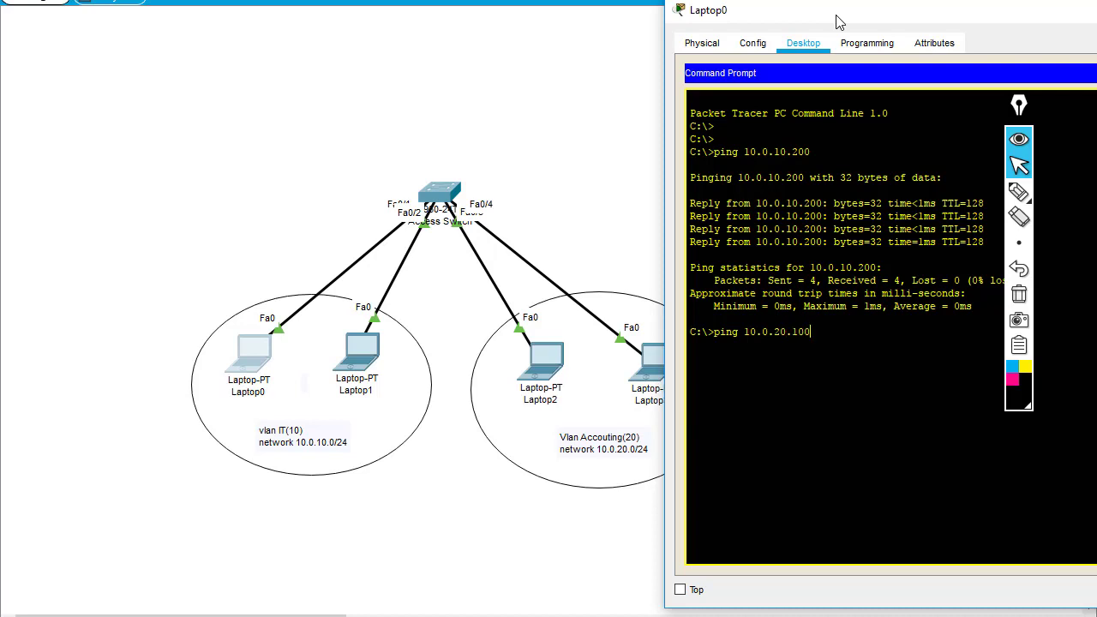
pyautogui.moveTo(526, 473)
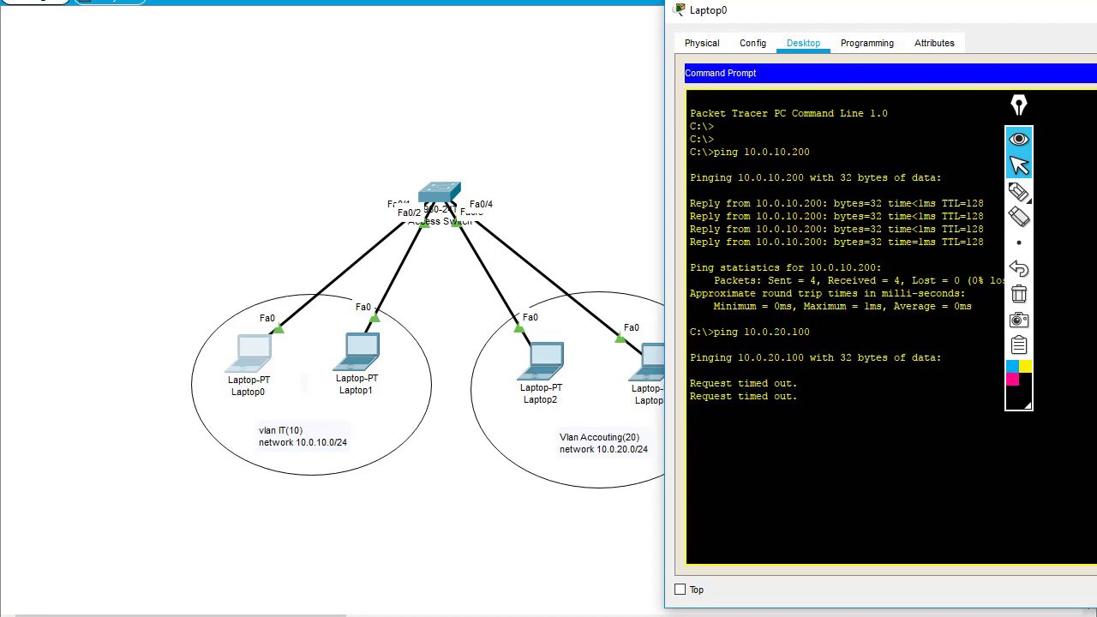
pyautogui.press('ctrl+c')
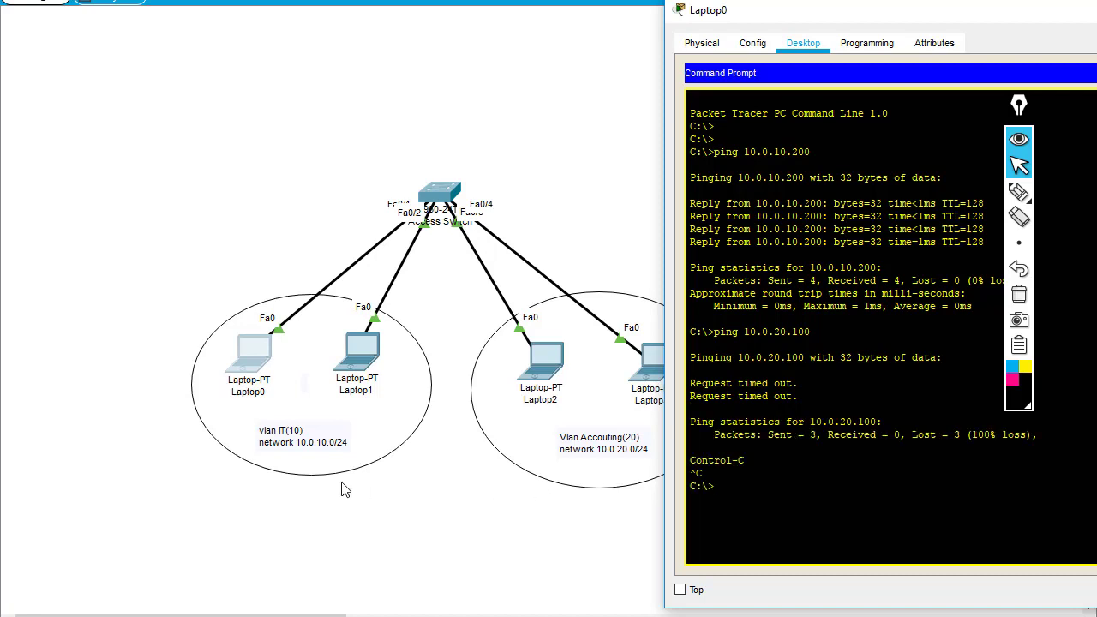